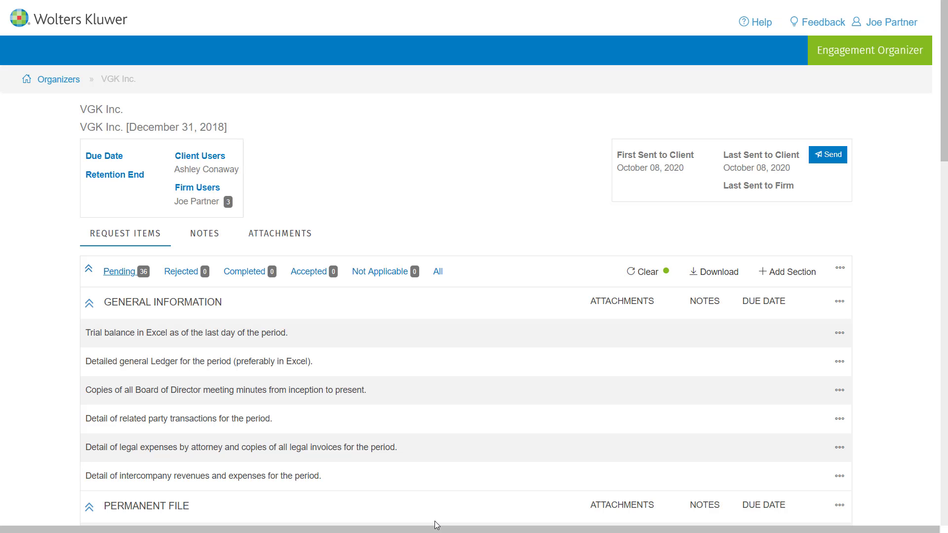
{"action": "mouse_move", "coordinate": [114, 175]}
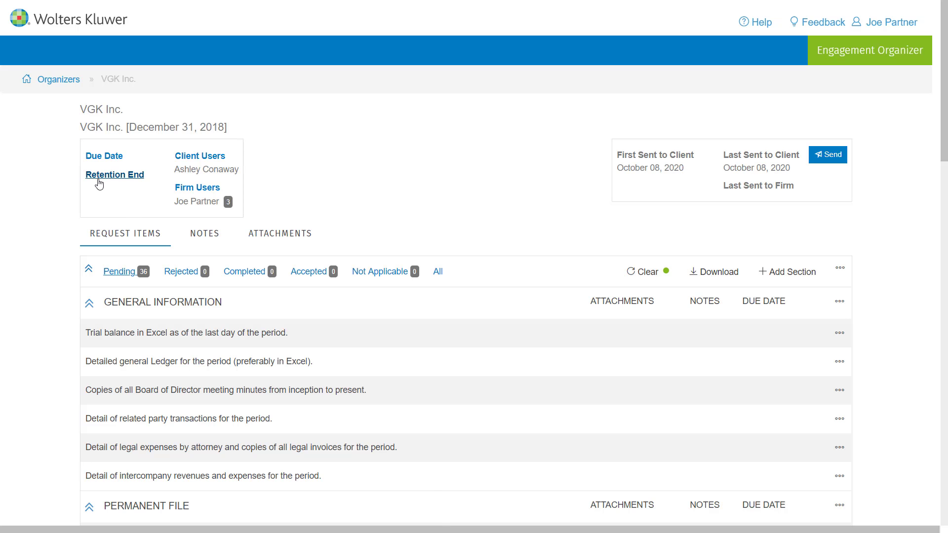
{"action": "mouse_move", "coordinate": [100, 183]}
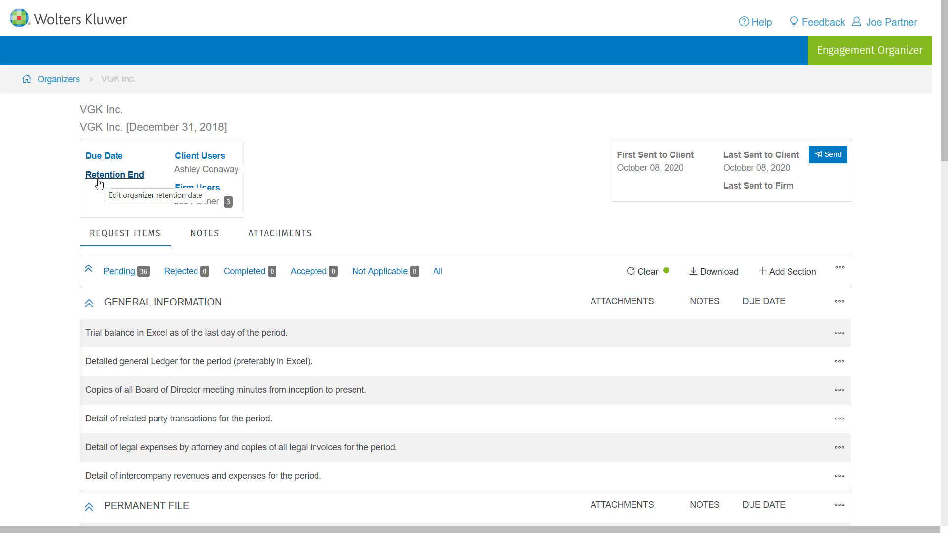
Enter a Retention End date of 12/31/2019 for VGK Inc. and save the organizer settings.
{"action": "left_click", "coordinate": [115, 175]}
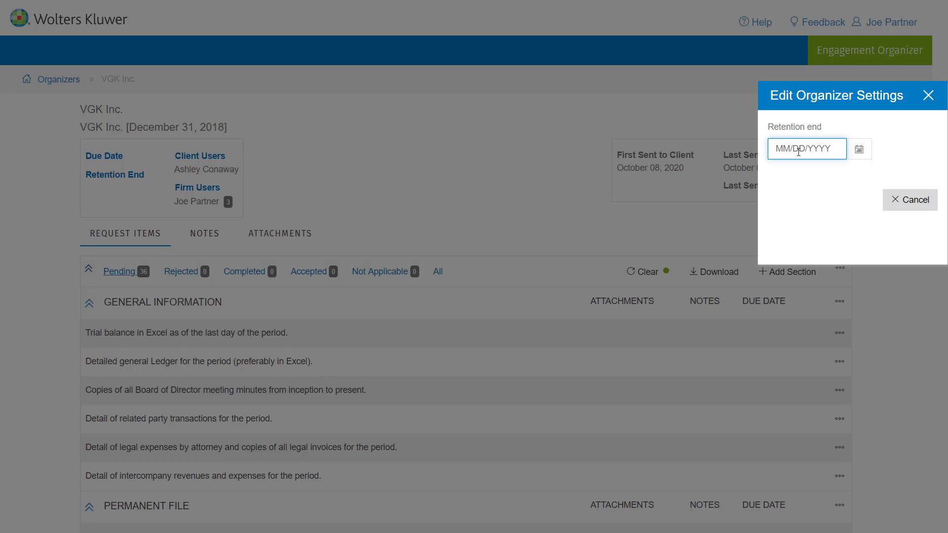
{"action": "type", "text": "12/31/"}
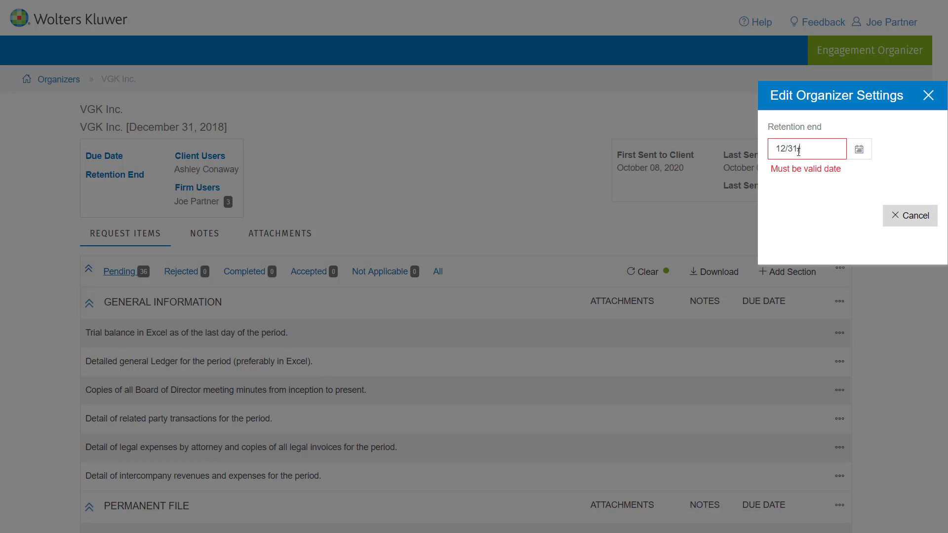
{"action": "type", "text": "2019"}
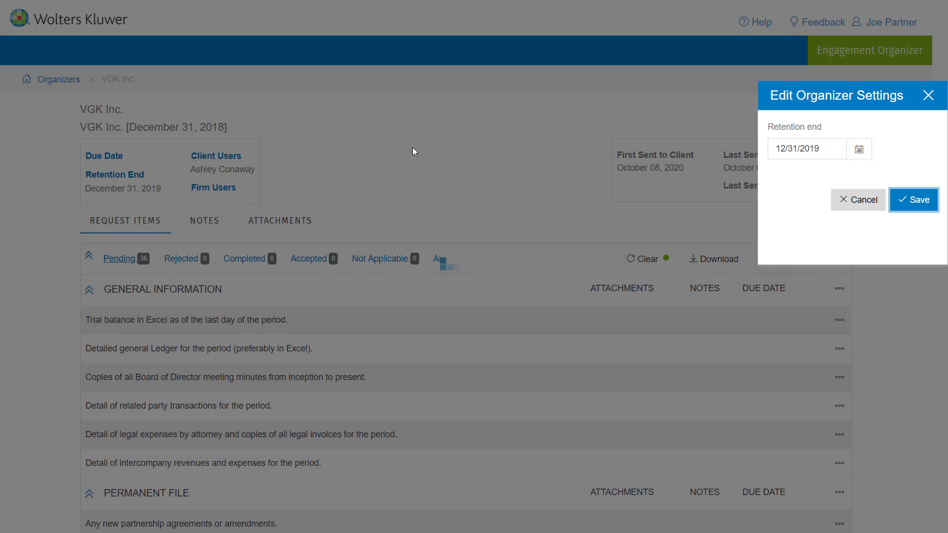
{"action": "left_click", "coordinate": [913, 200]}
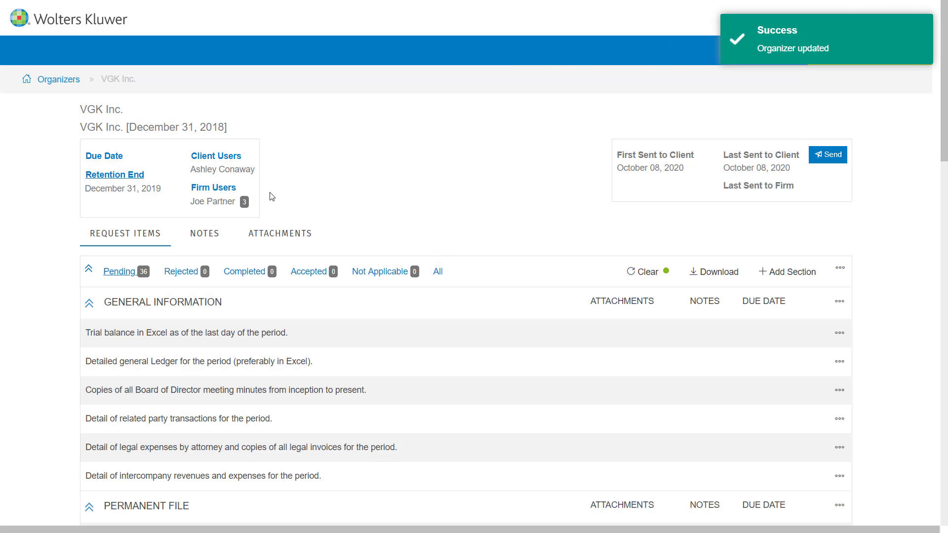